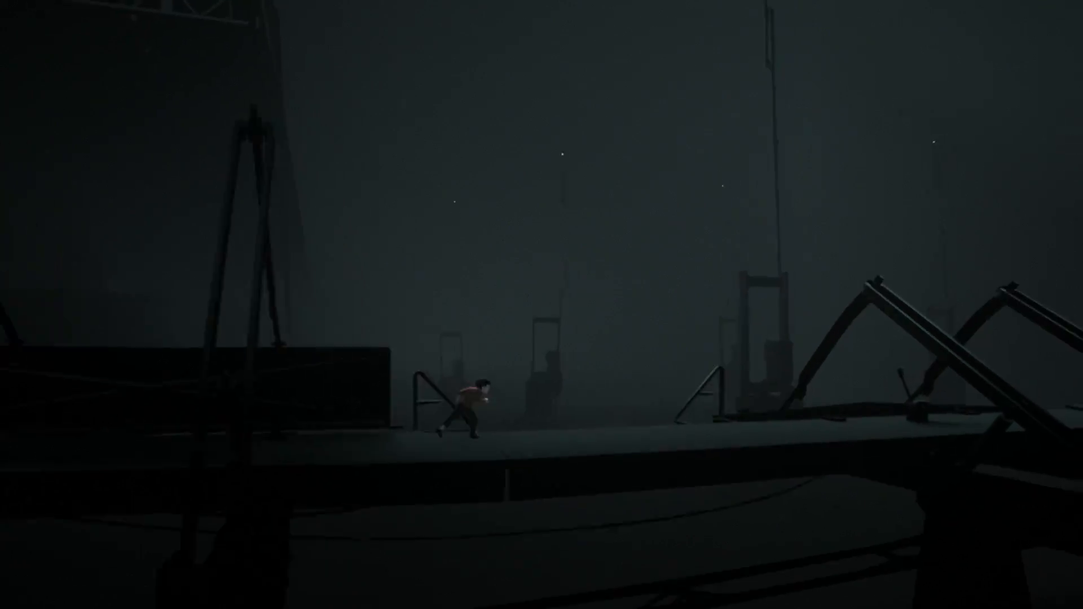
{"action": "key", "text": "Right"}
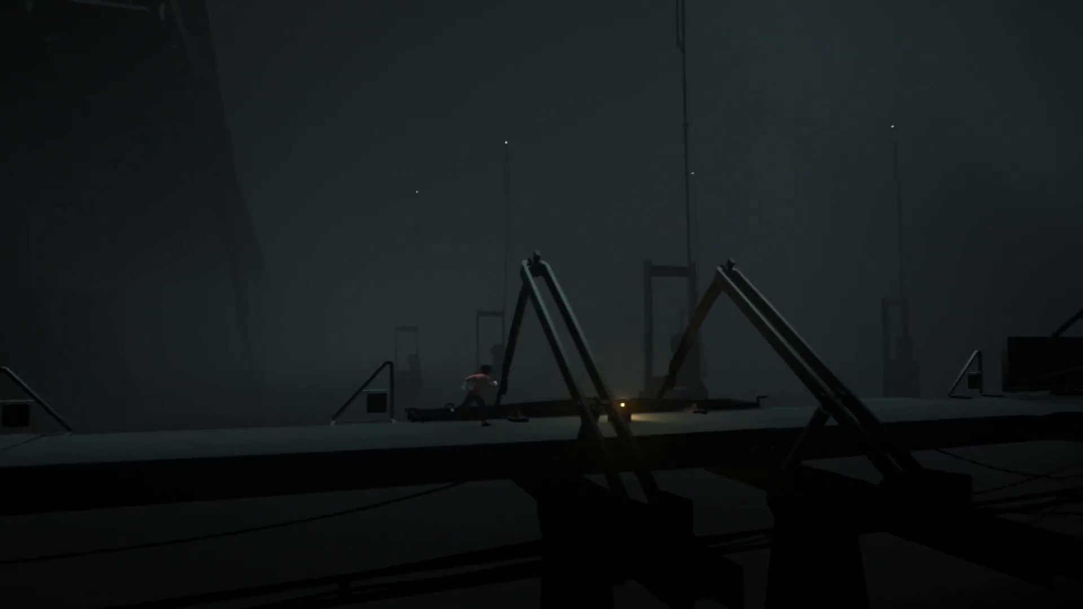